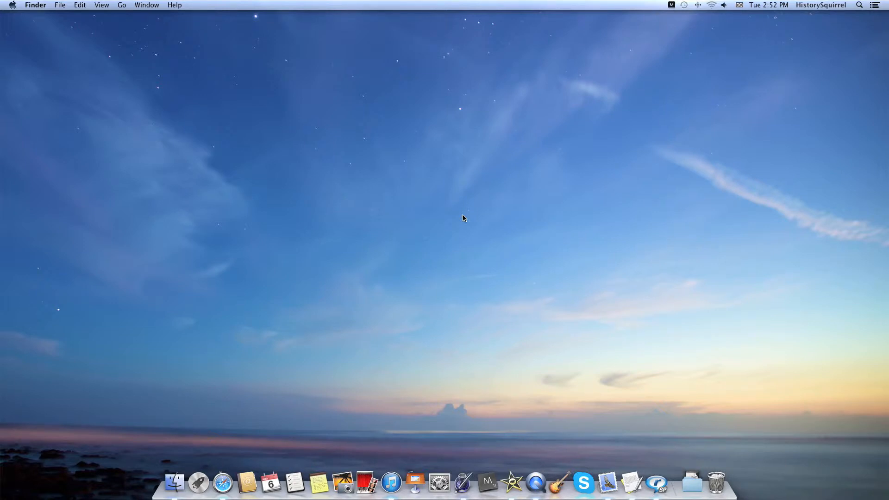
pyautogui.moveTo(343, 463)
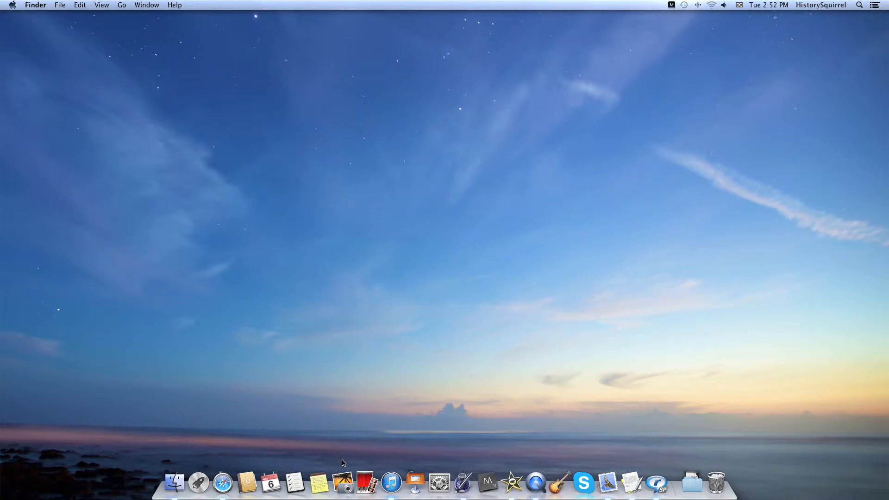
# Launch iPhoto from the Dock and show the File menu
pyautogui.click(343, 482)
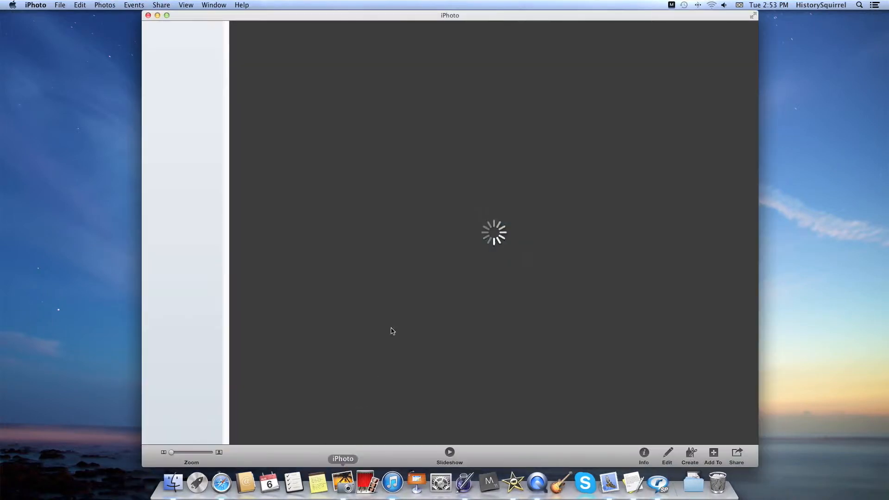
pyautogui.click(60, 4)
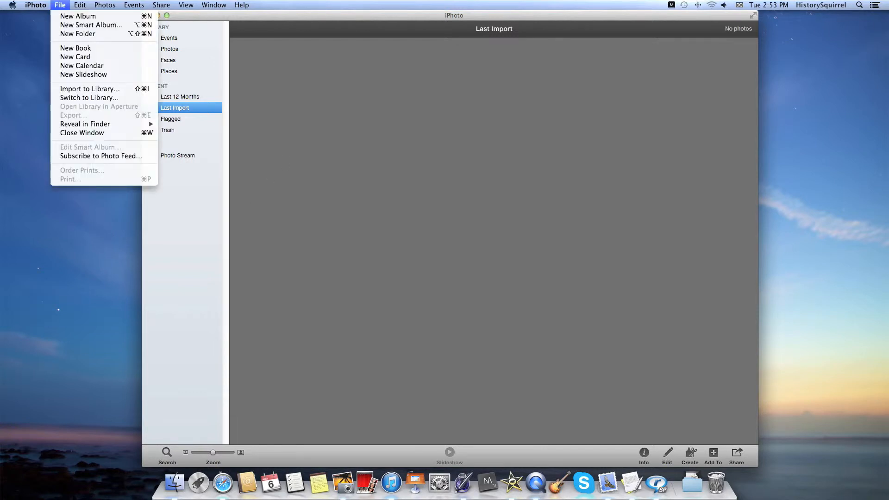
pyautogui.moveTo(78, 16)
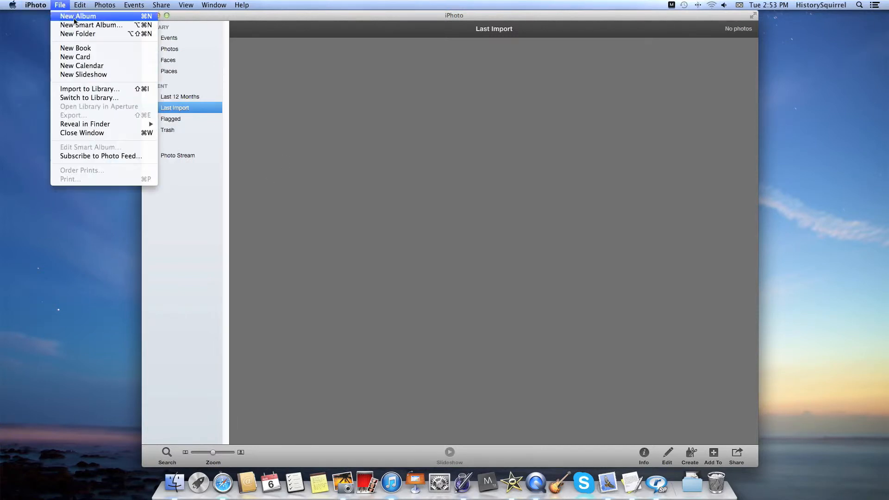
pyautogui.moveTo(90, 88)
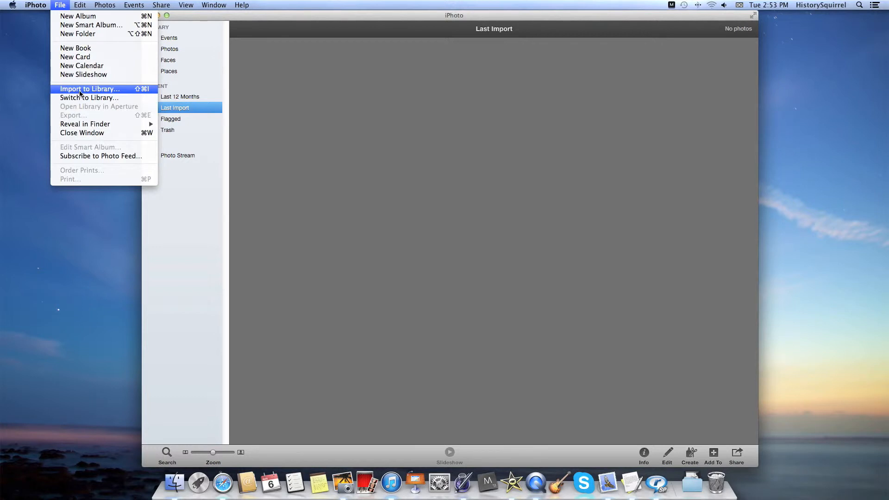
# Start Import to Library and pick 'German concentration camp' from Concentration Camp pics
pyautogui.click(90, 89)
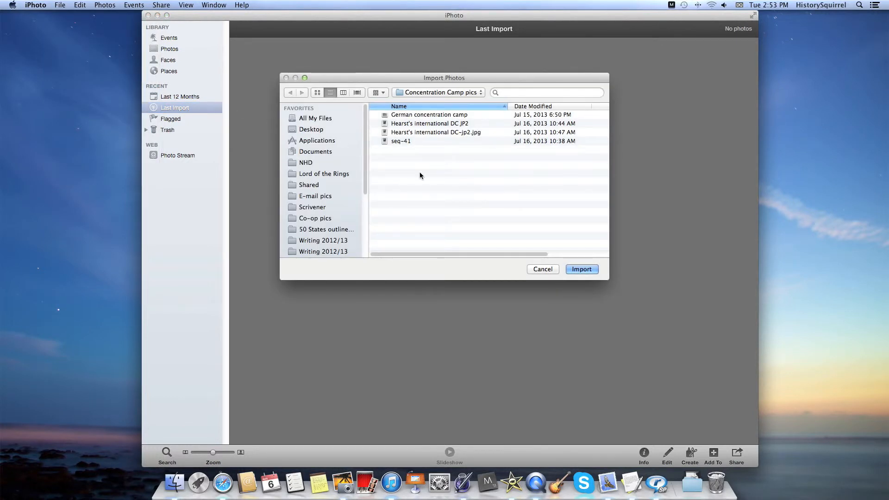
pyautogui.click(430, 115)
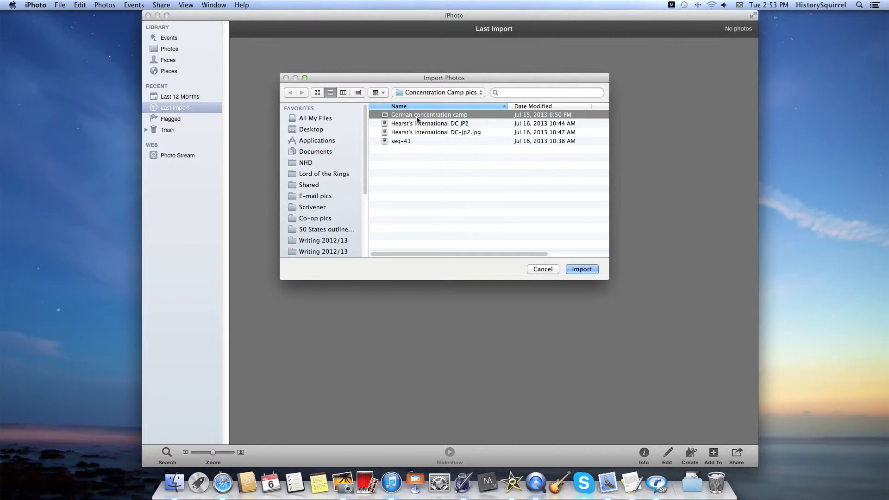
pyautogui.click(581, 268)
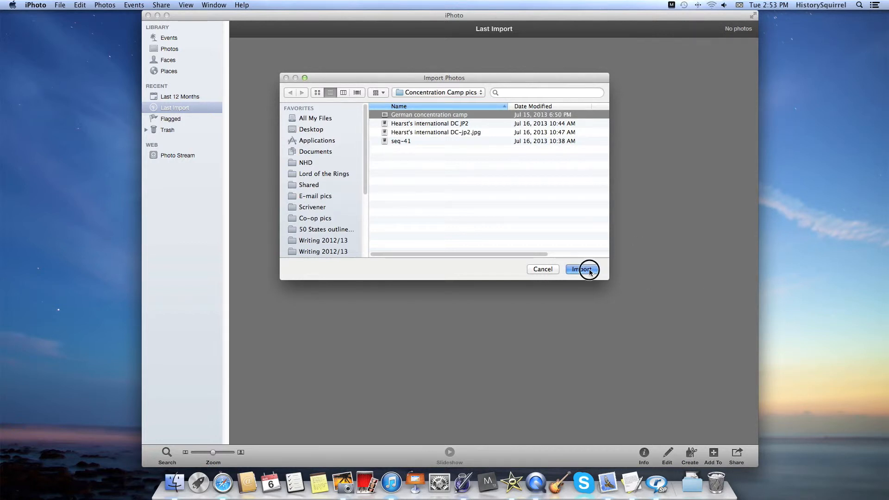
# Import the German concentration camp photo into the library
pyautogui.click(581, 269)
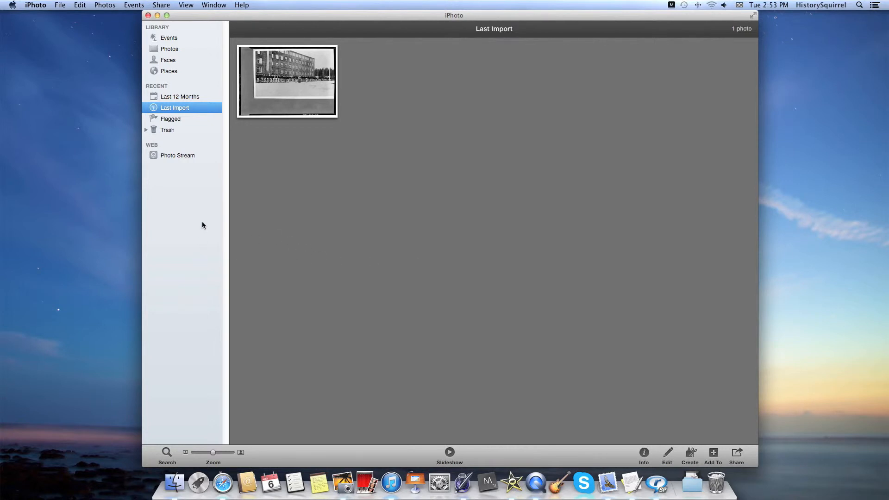
pyautogui.moveTo(217, 214)
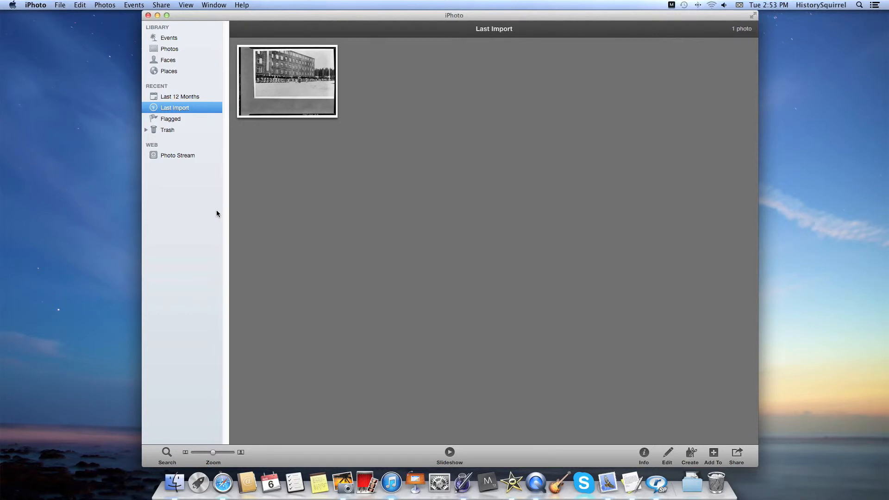
pyautogui.moveTo(184, 186)
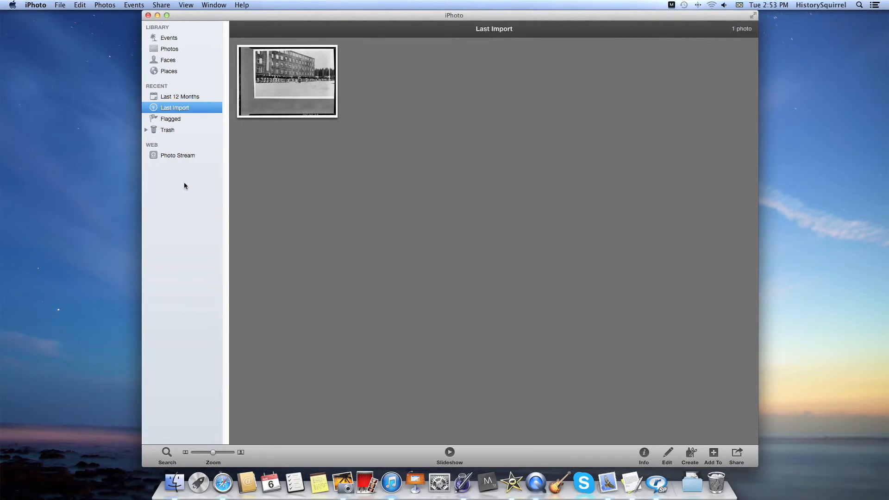
pyautogui.moveTo(169, 187)
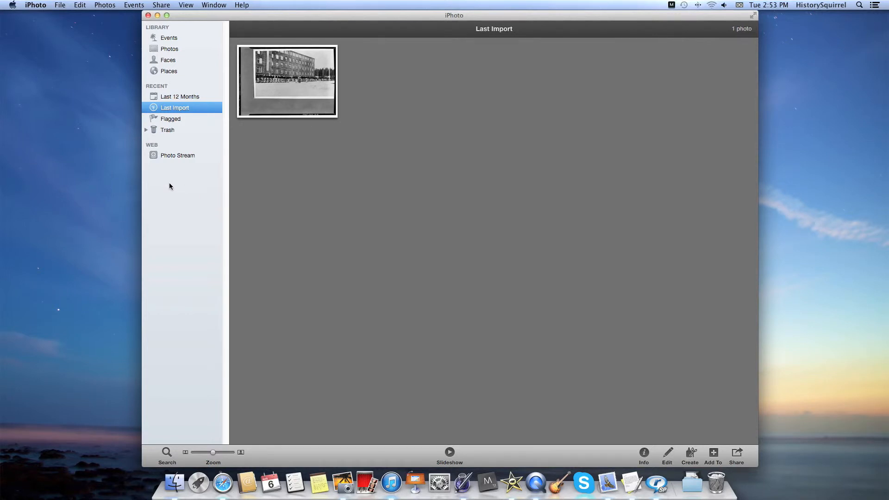
# Add a new album from the sidebar and name it 'Test Project'
pyautogui.rightClick(182, 187)
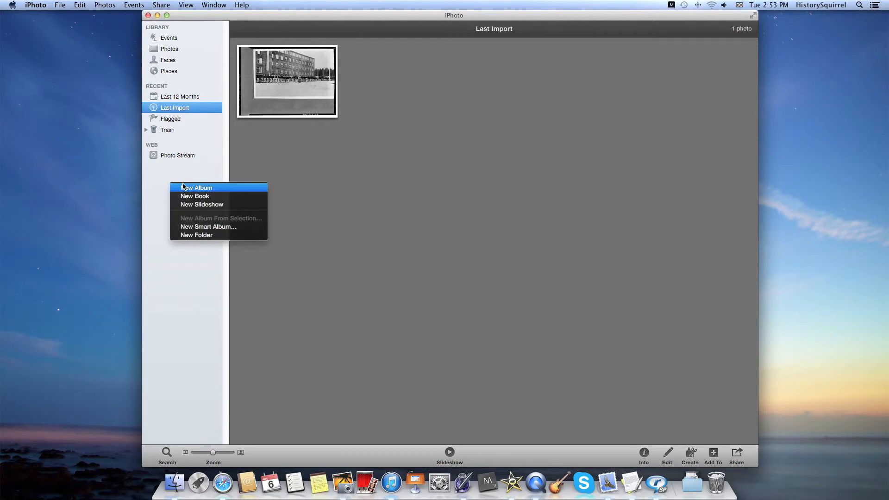
pyautogui.click(199, 192)
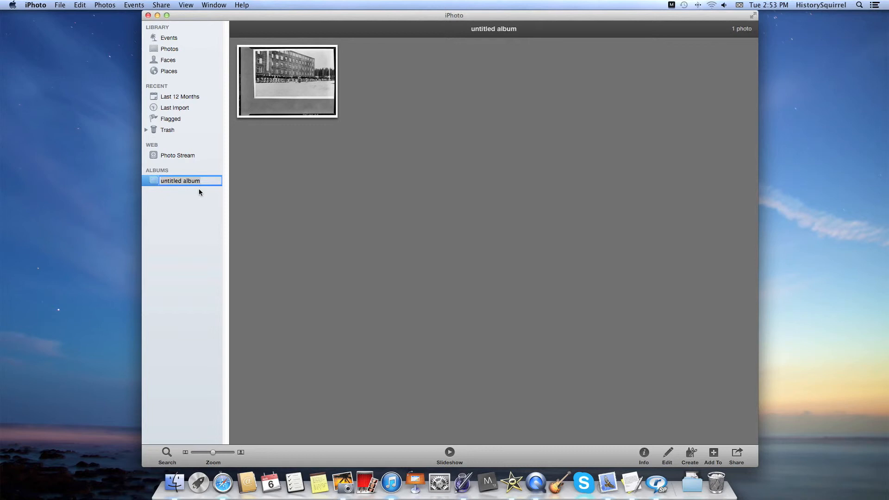
pyautogui.write('Test Project')
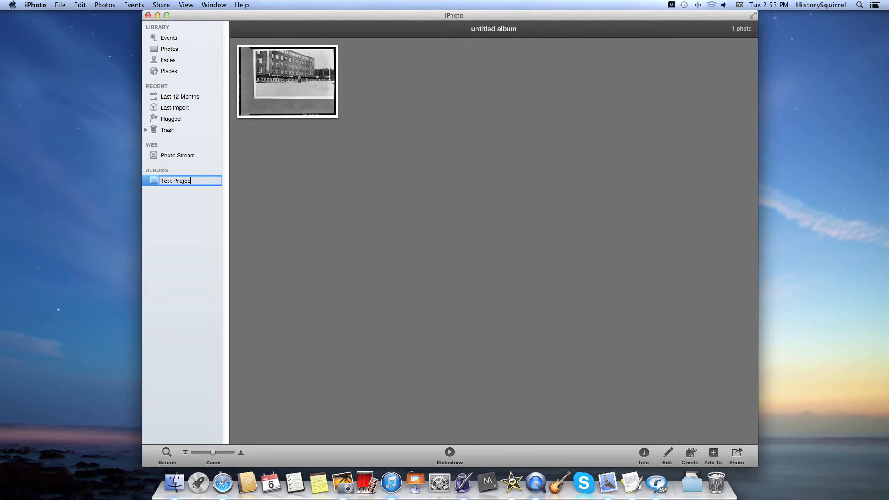
pyautogui.press('Return')
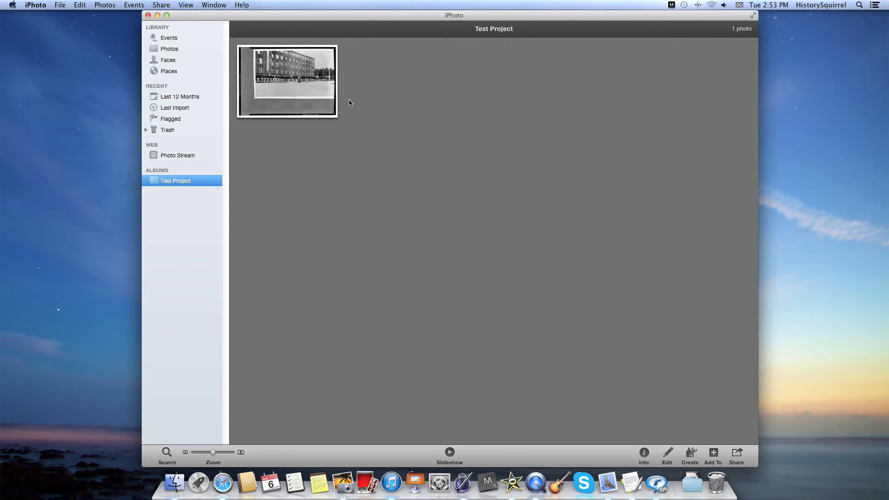